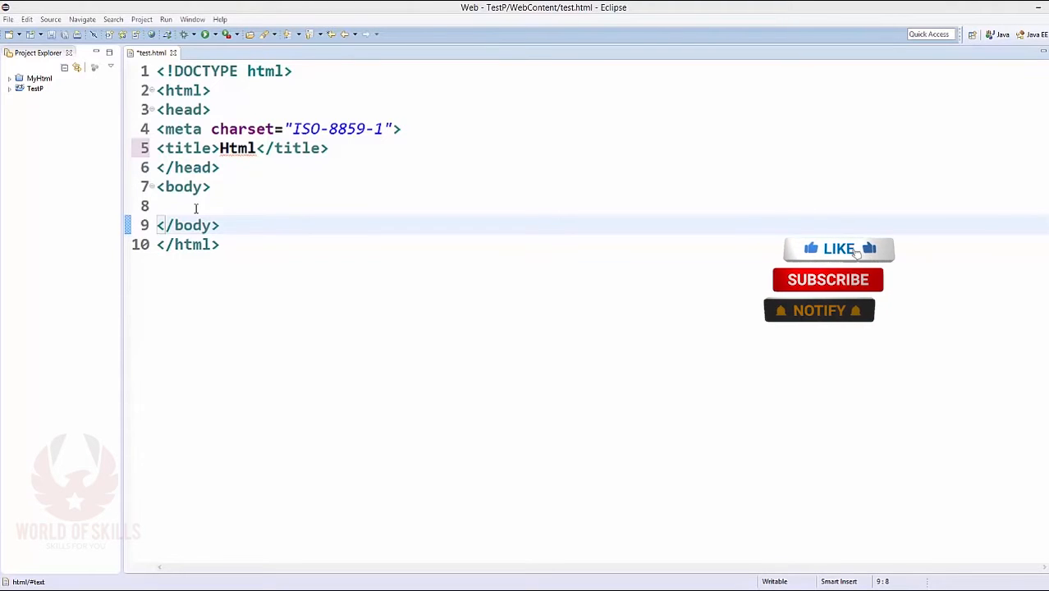
Place the caret inside the empty <body> of test.html to start writing content
{"action": "left_click", "coordinate": [835, 247]}
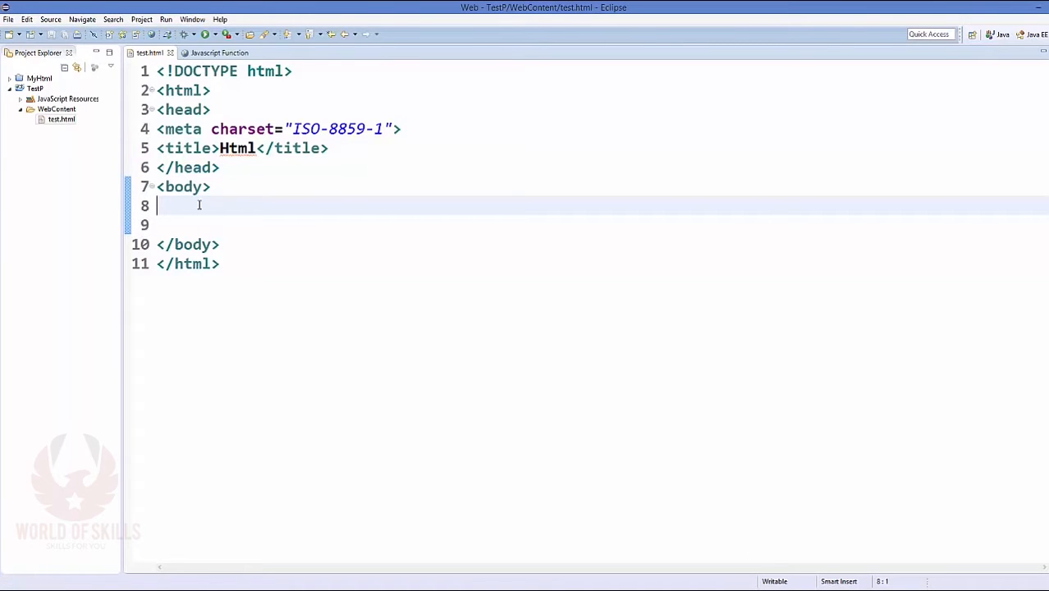
Write a div containing <h1>Tutorial</h1> and <p>Tutorial Details</p>
{"action": "type", "text": "<"}
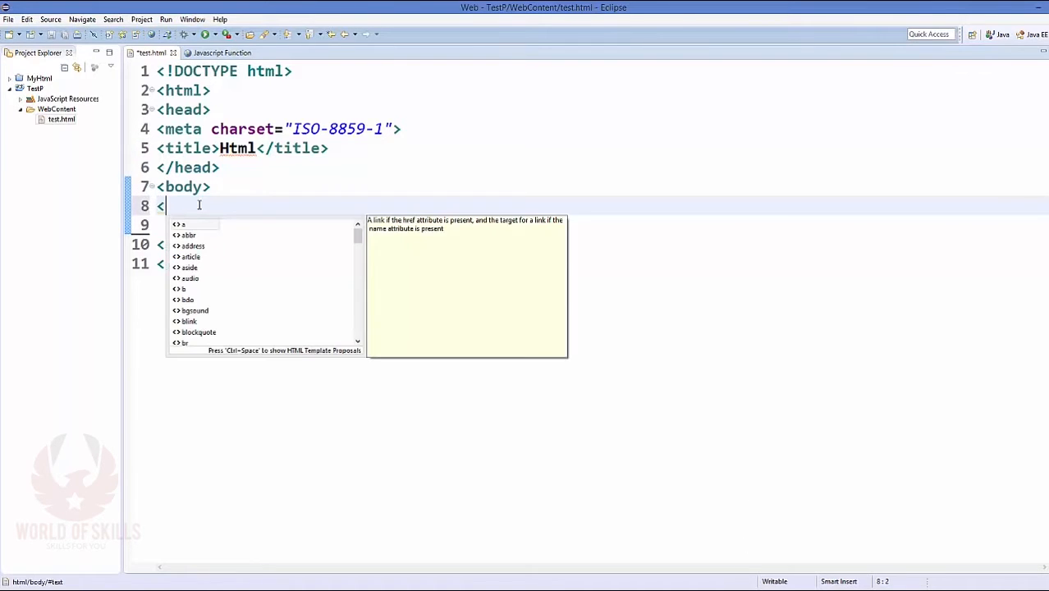
{"action": "type", "text": "div>"}
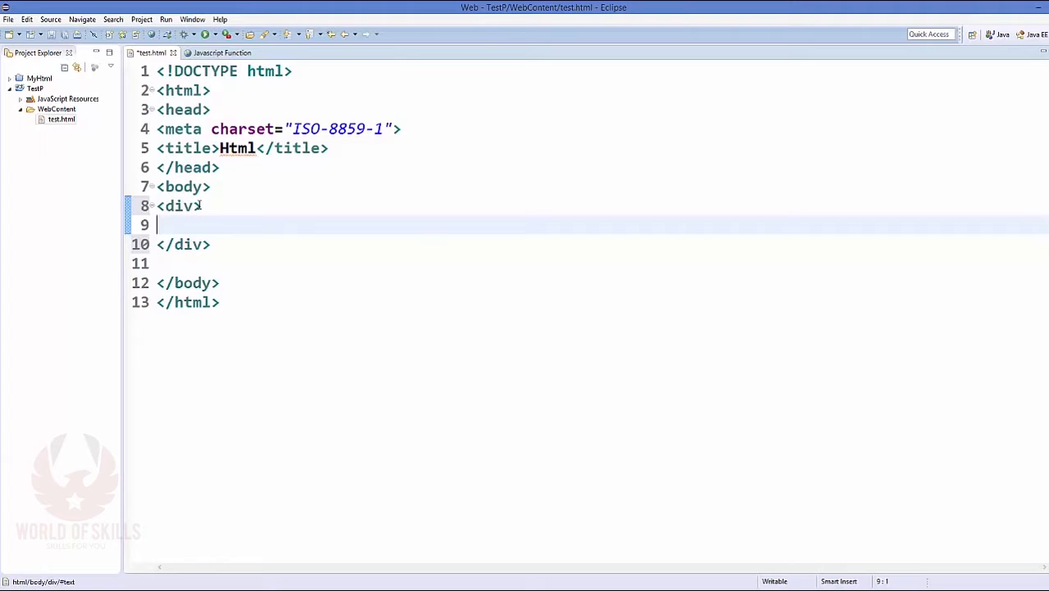
{"action": "type", "text": "<h1"}
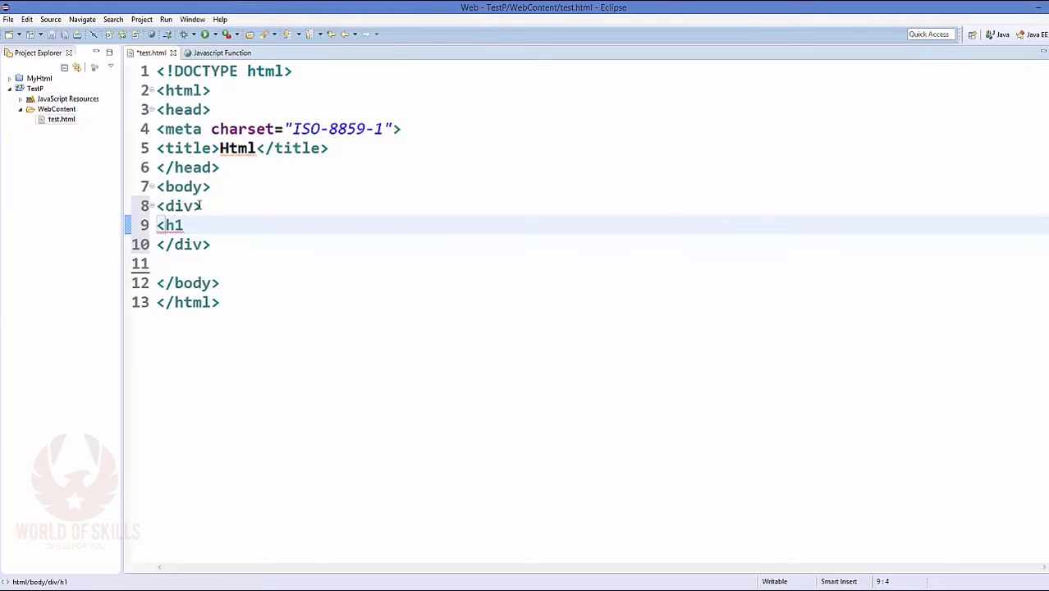
{"action": "type", "text": "></h1>"}
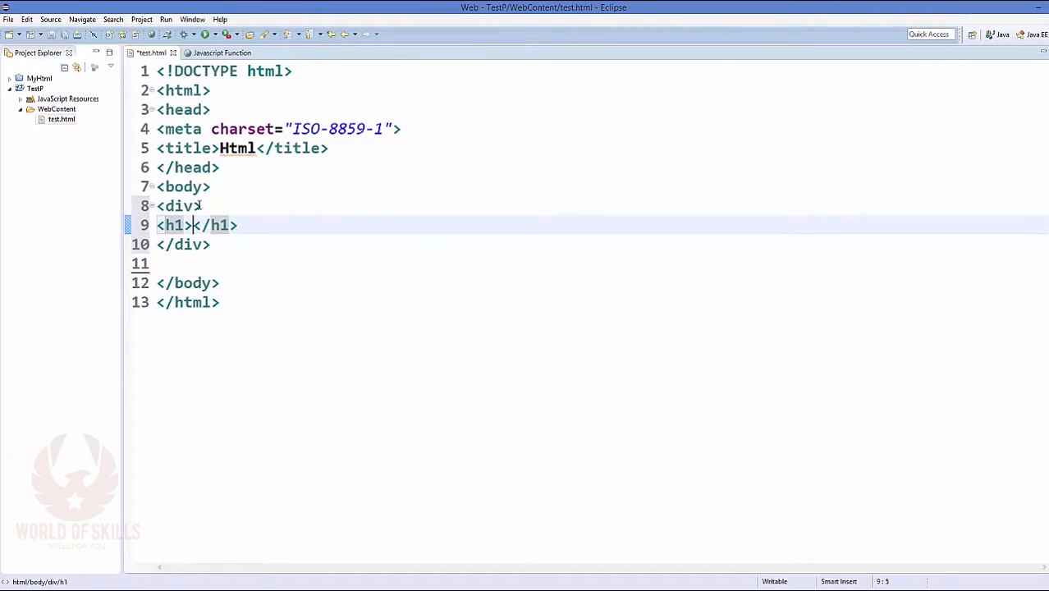
{"action": "type", "text": "Tutorial"}
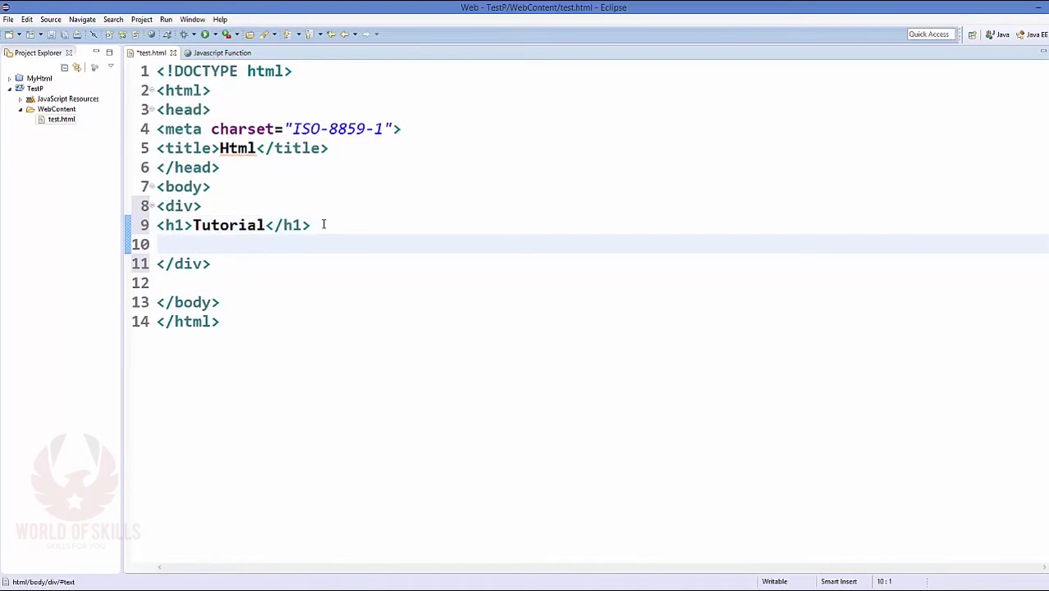
{"action": "type", "text": "<p></p>"}
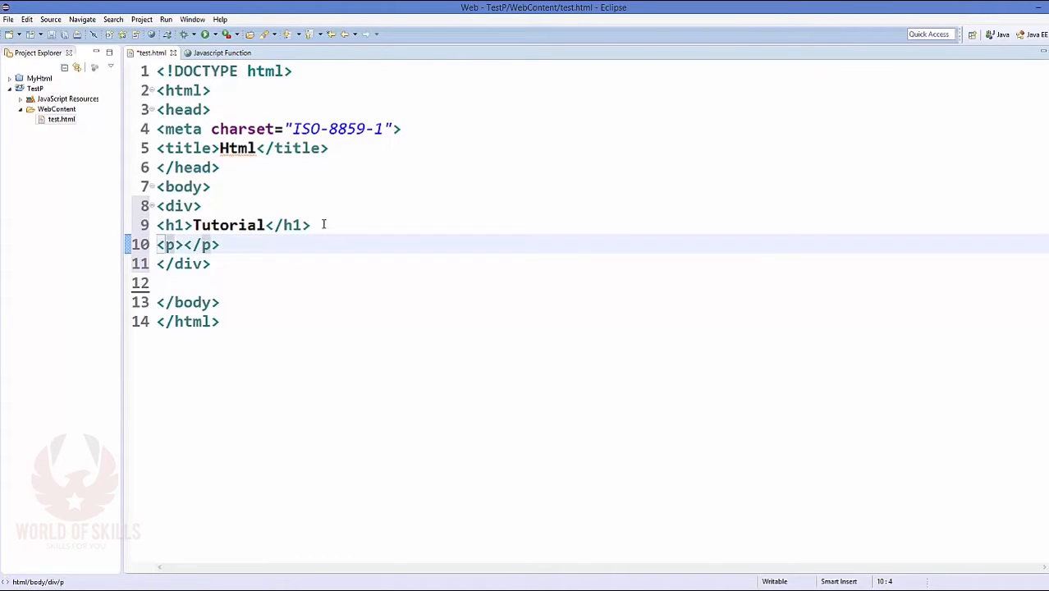
{"action": "type", "text": "Tutorial Details"}
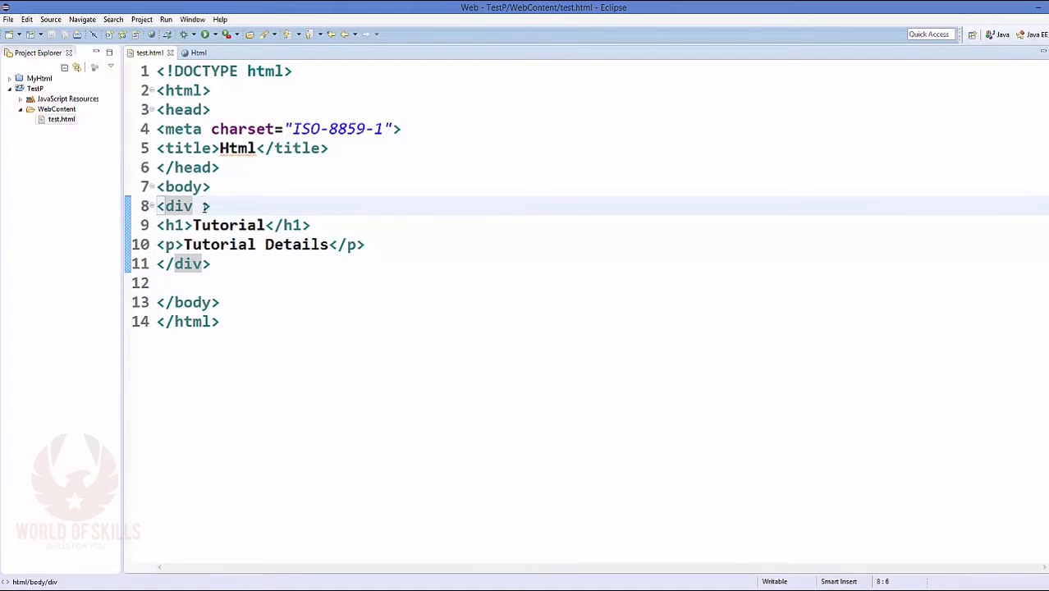
Give the div an inline style background-color:yellow and preview the page
{"action": "type", "text": "style=\"background-color:yellow\";"}
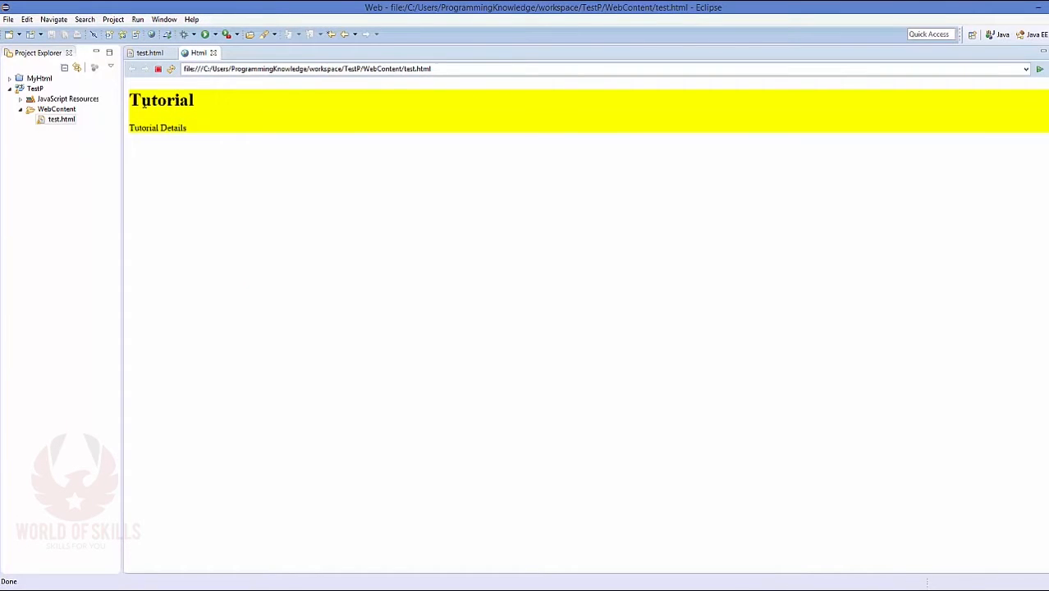
Return to the test.html source and select around the div's paragraph and style attribute
{"action": "double_click", "coordinate": [157, 128]}
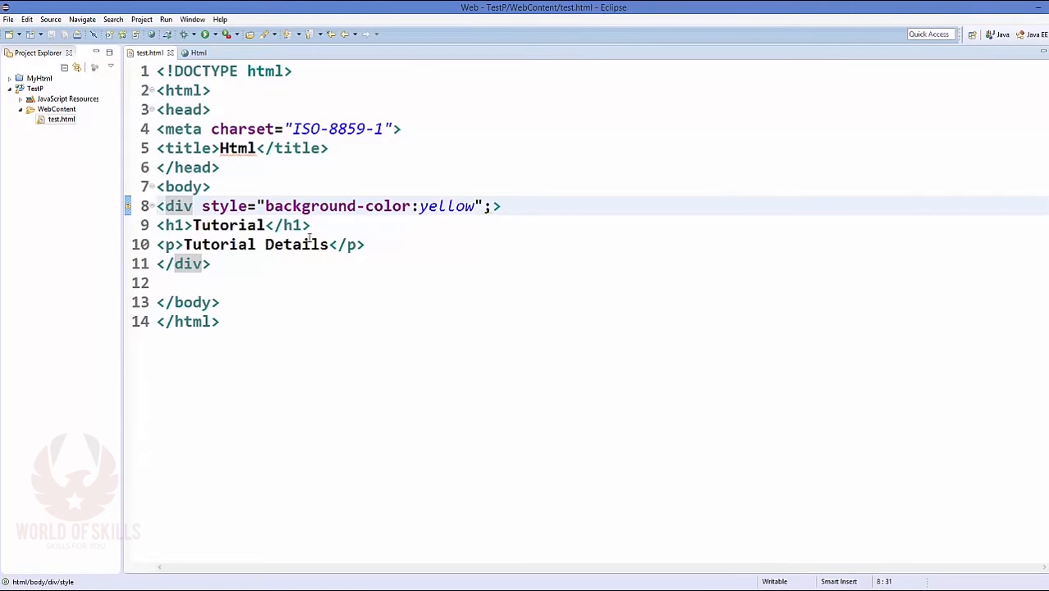
{"action": "left_click", "coordinate": [425, 206]}
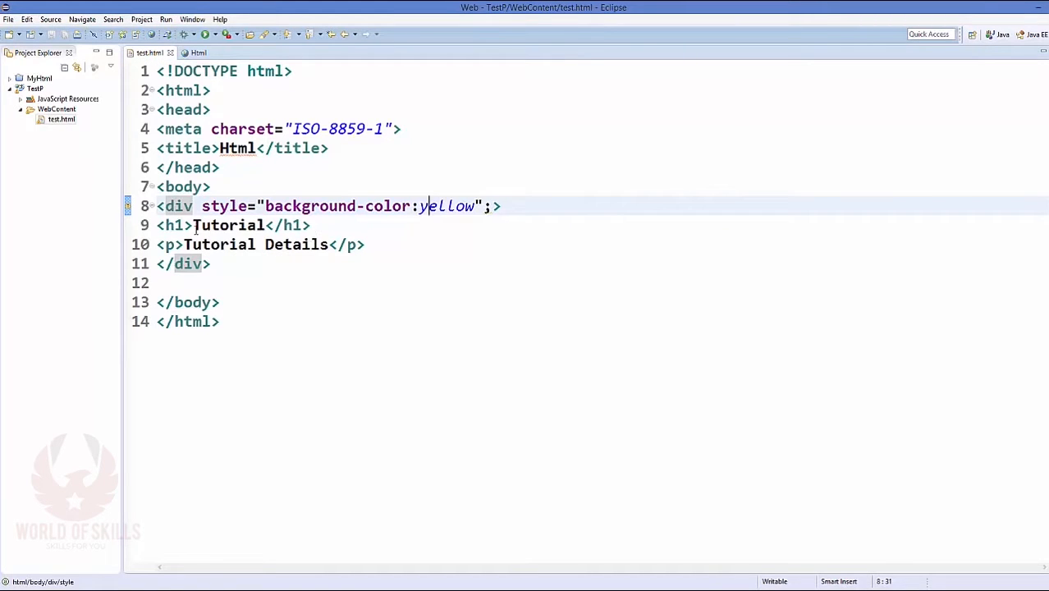
{"action": "mouse_move", "coordinate": [301, 237]}
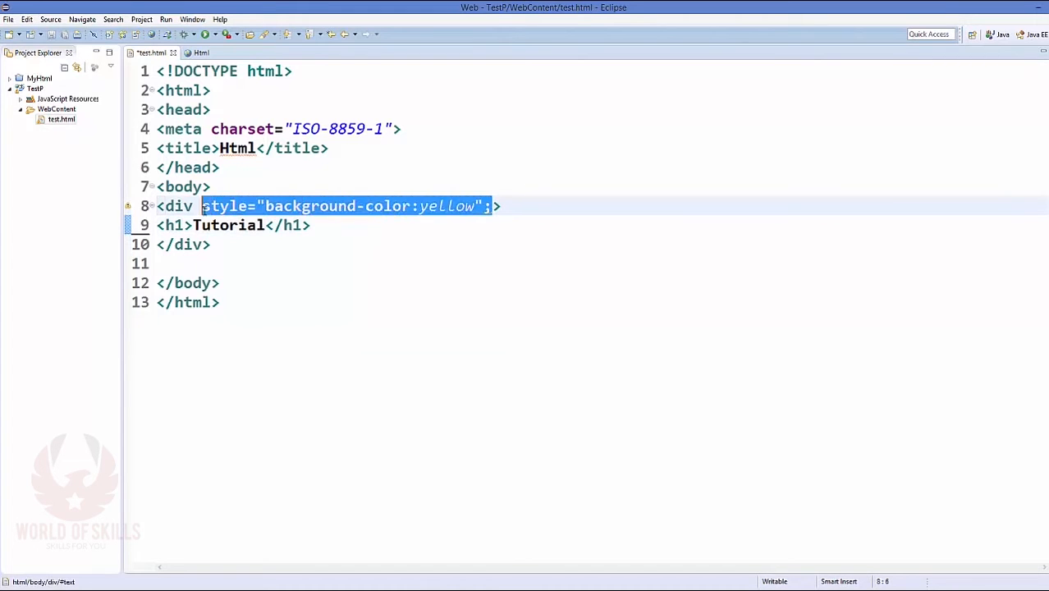
Remove the yellow inline style and add a div listing C++, Java, C# with <br> breaks
{"action": "key", "text": "Delete"}
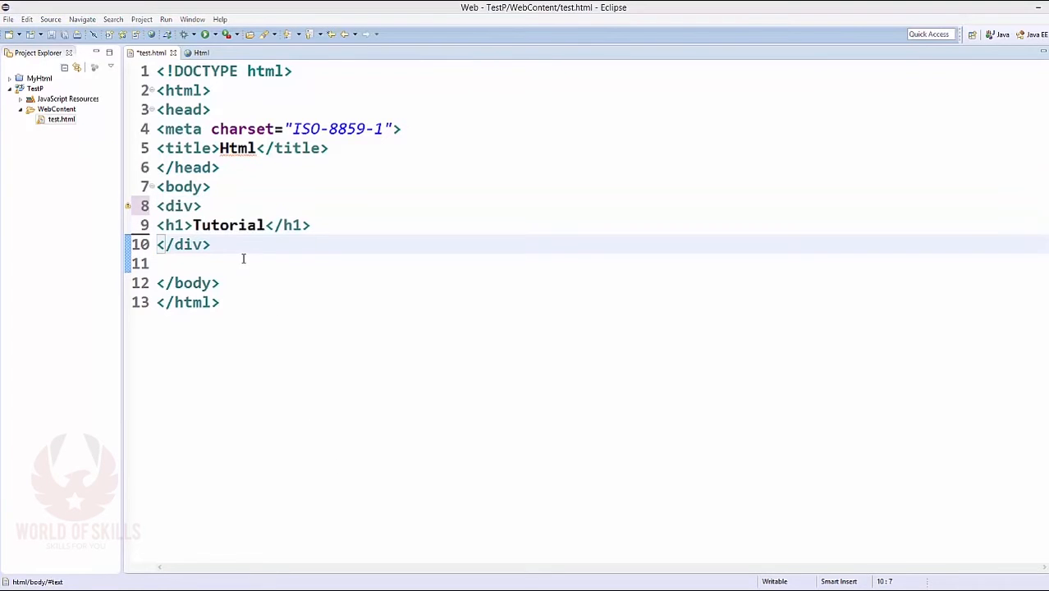
{"action": "key", "text": "Enter"}
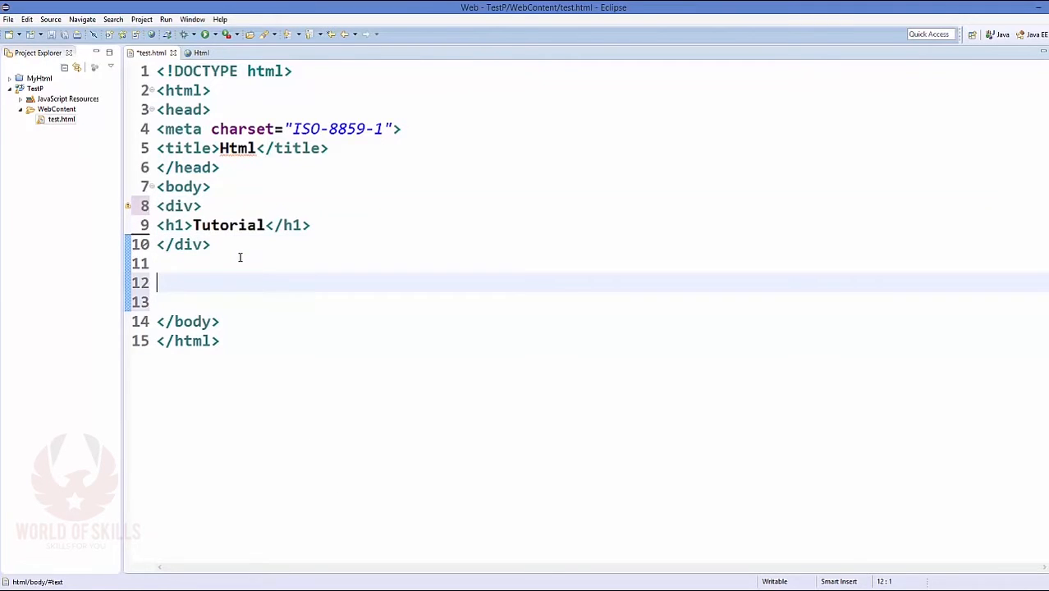
{"action": "type", "text": "<div>\\nC++<br>\\nJava<br>\\nC#<br>\\n</div>"}
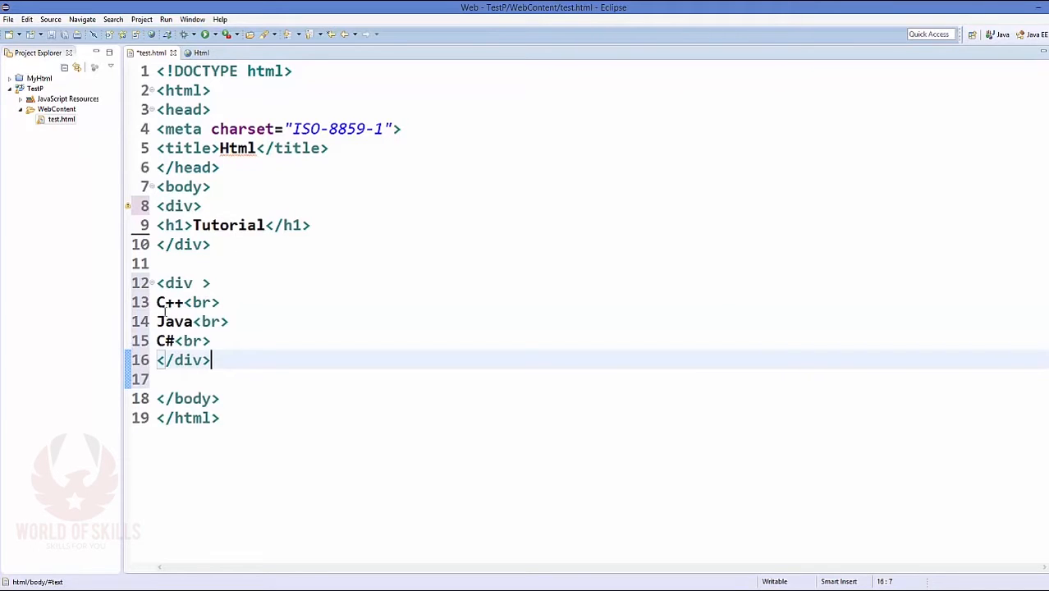
{"action": "double_click", "coordinate": [169, 302]}
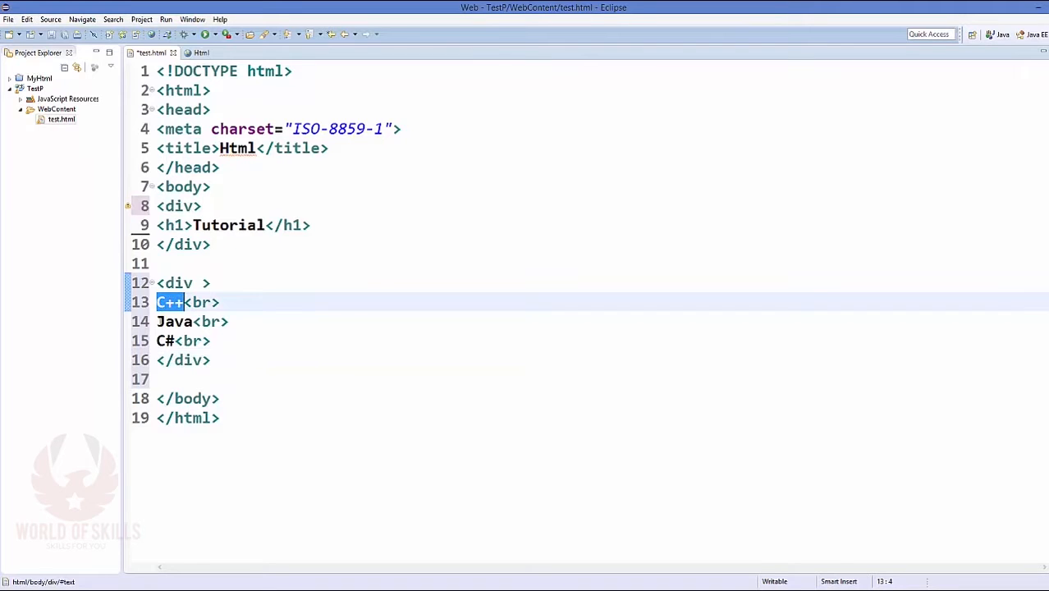
Add a div with an h2 Code Tutorials, a Lorem Ipsum paragraph, and a copyright footer div
{"action": "left_click", "coordinate": [220, 379]}
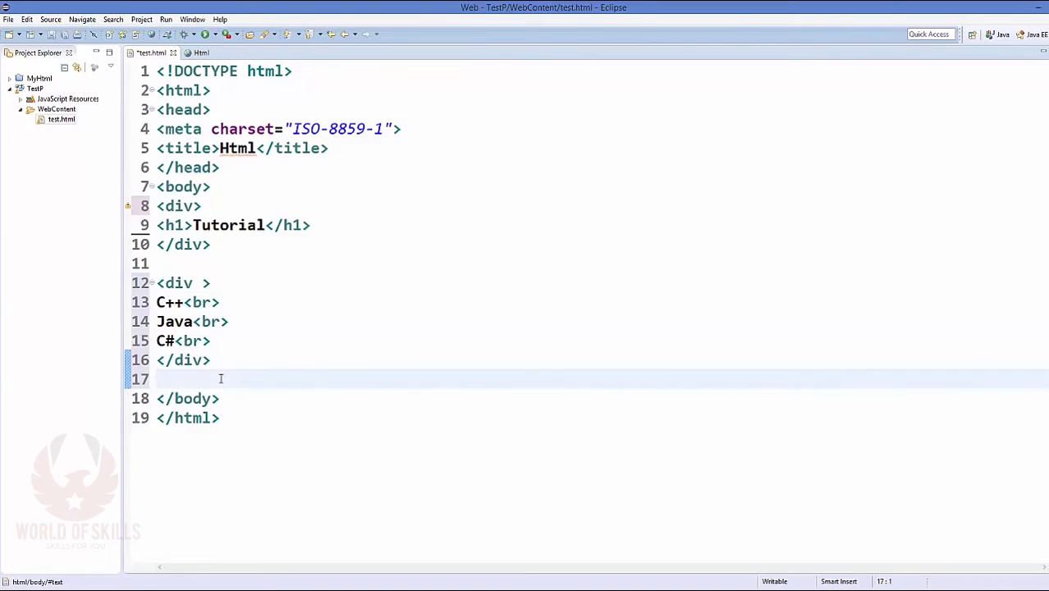
{"action": "key", "text": "Enter"}
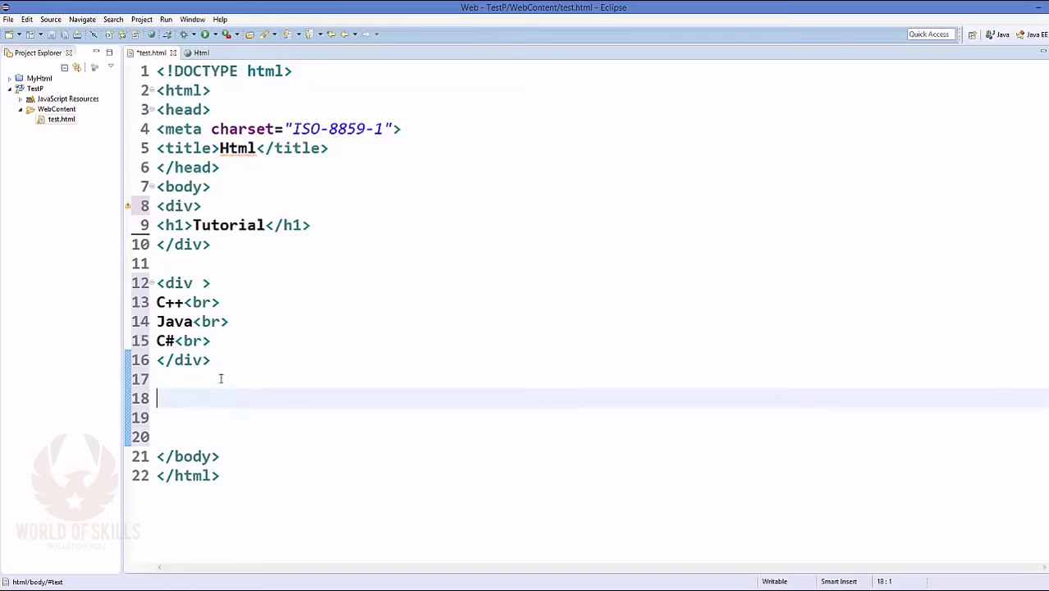
{"action": "type", "text": "<div>\\n<h2>Code Tutorials</h2>\\n<p>\\nLorem Ipsum is simply dummy text of the printing and typesetting industry. Lorem Ipsum has been the\\n</p>\\n</div>"}
{"action": "type", "text": "Copyright example.com"}
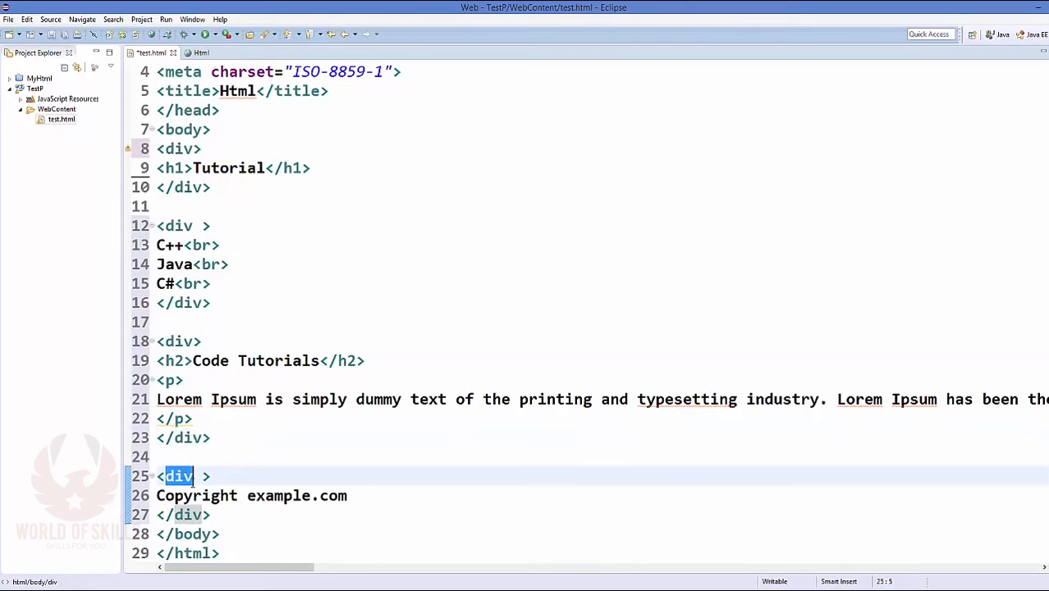
Give the divs ids header, navigation, section and foot, and open a line in the head
{"action": "scroll", "scroll_direction": "up", "scroll_amount": 3}
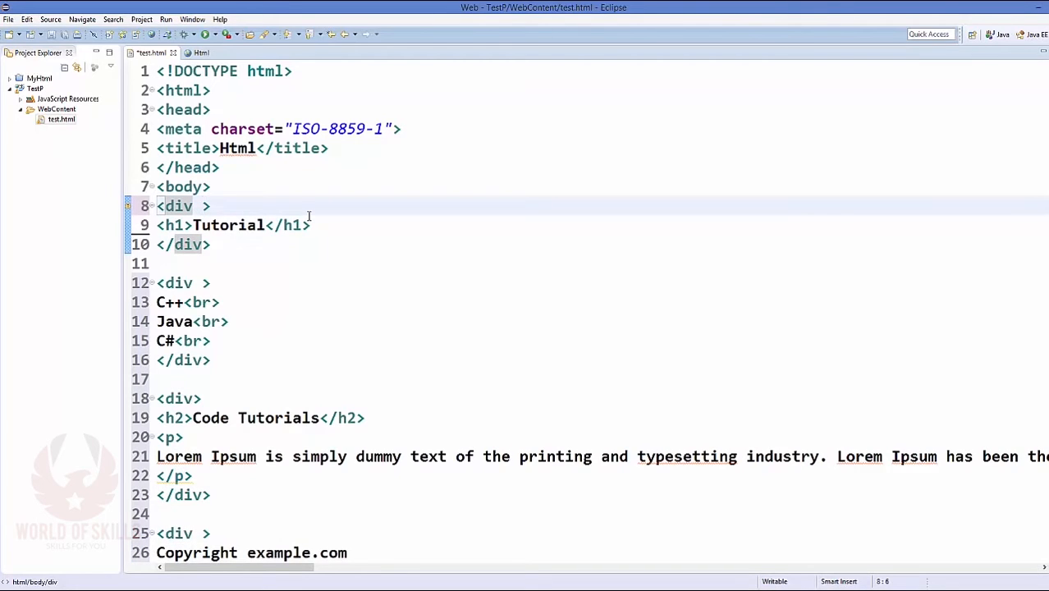
{"action": "type", "text": "id="}
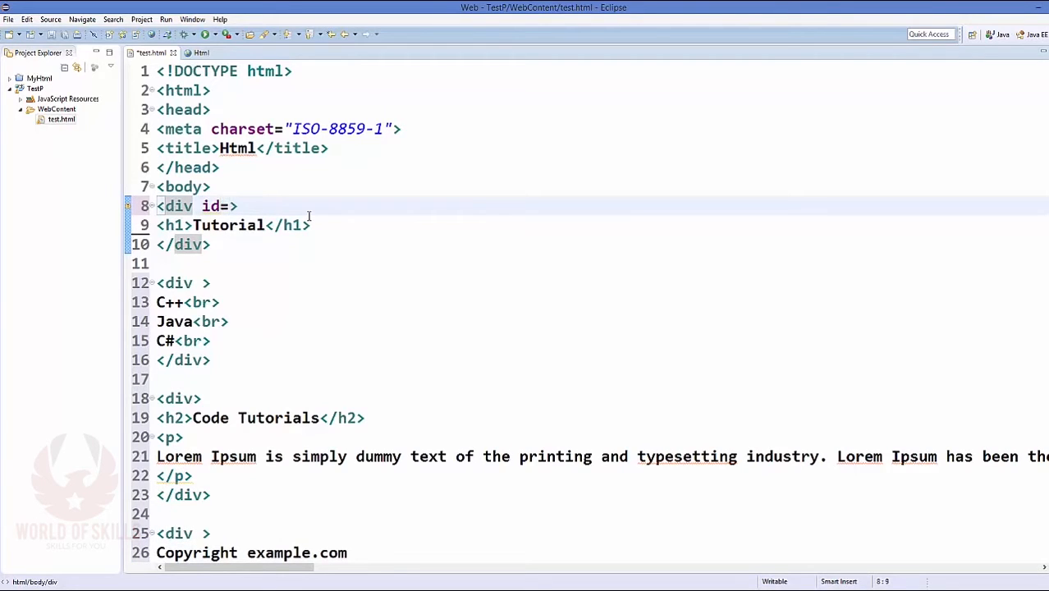
{"action": "type", "text": "\"header\""}
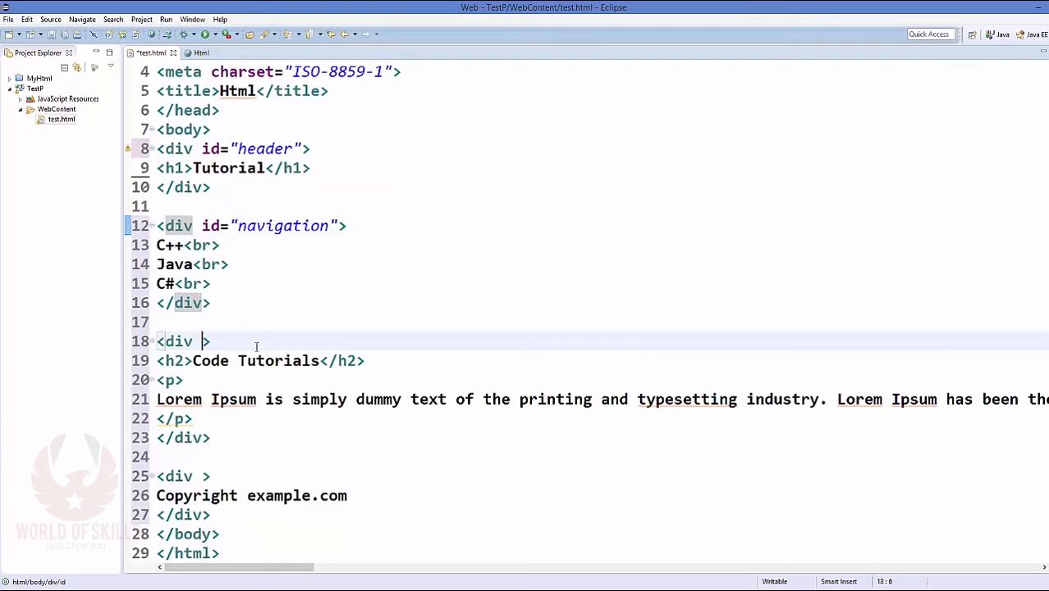
{"action": "type", "text": "id=\"section"}
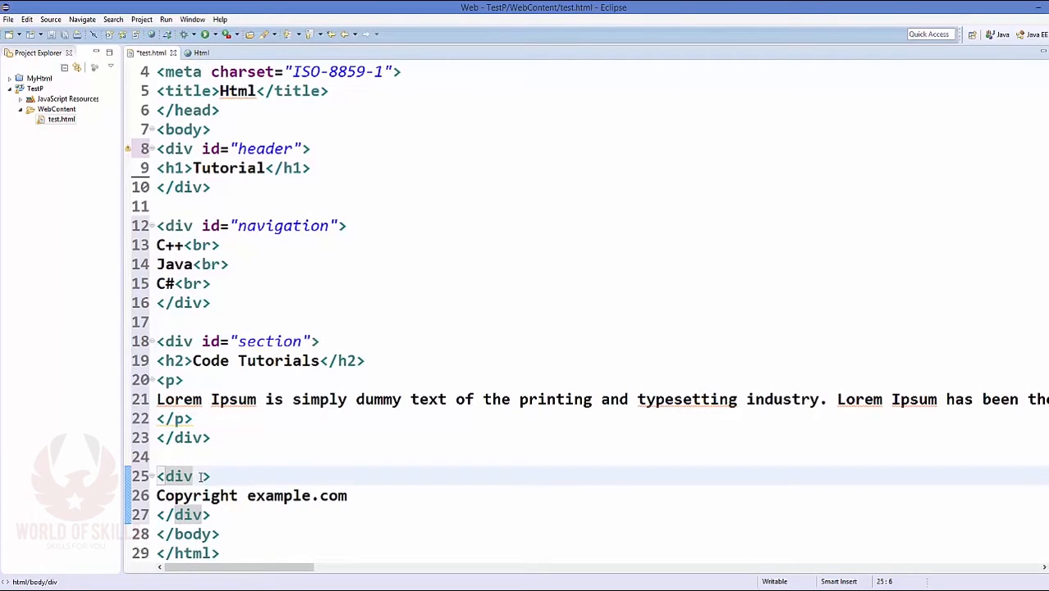
{"action": "type", "text": "id=\"foot\""}
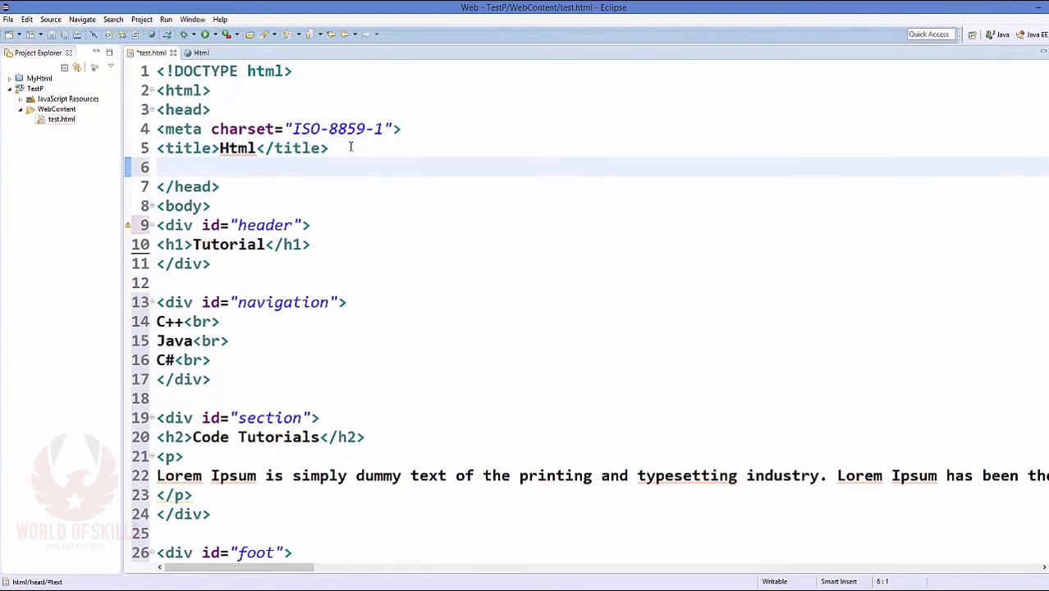
Start a <style type="text/css"> block in the head with a #header selector
{"action": "type", "text": "<style type=\"text/css\">"}
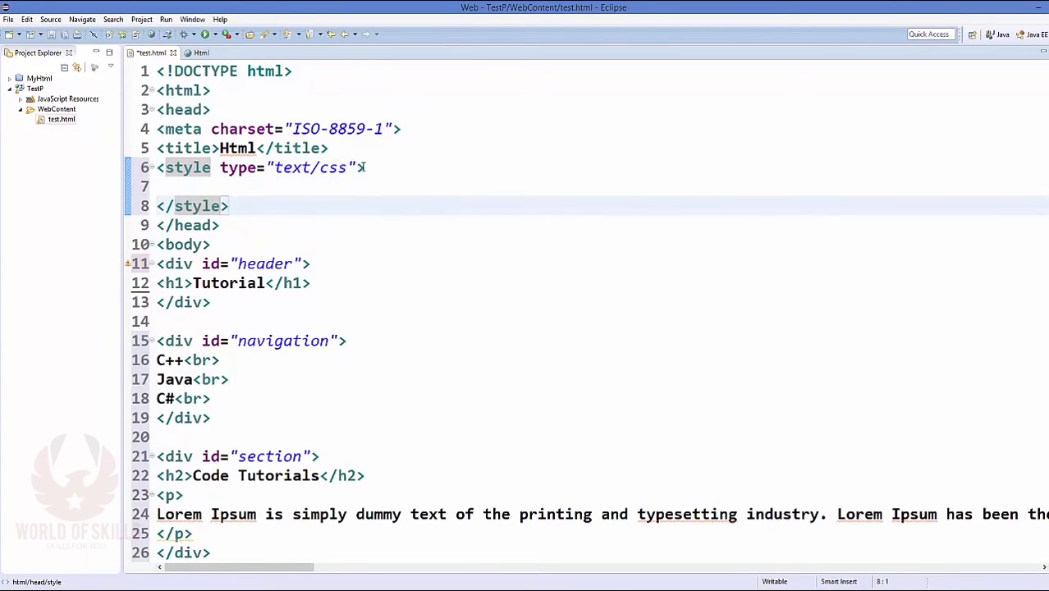
{"action": "double_click", "coordinate": [264, 264]}
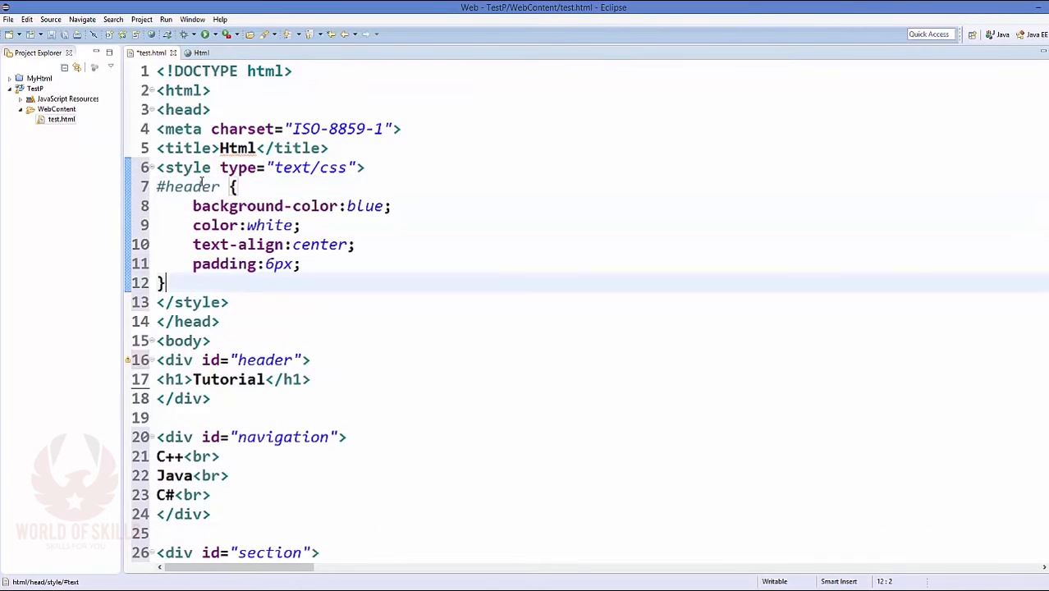
{"action": "left_click", "coordinate": [221, 186]}
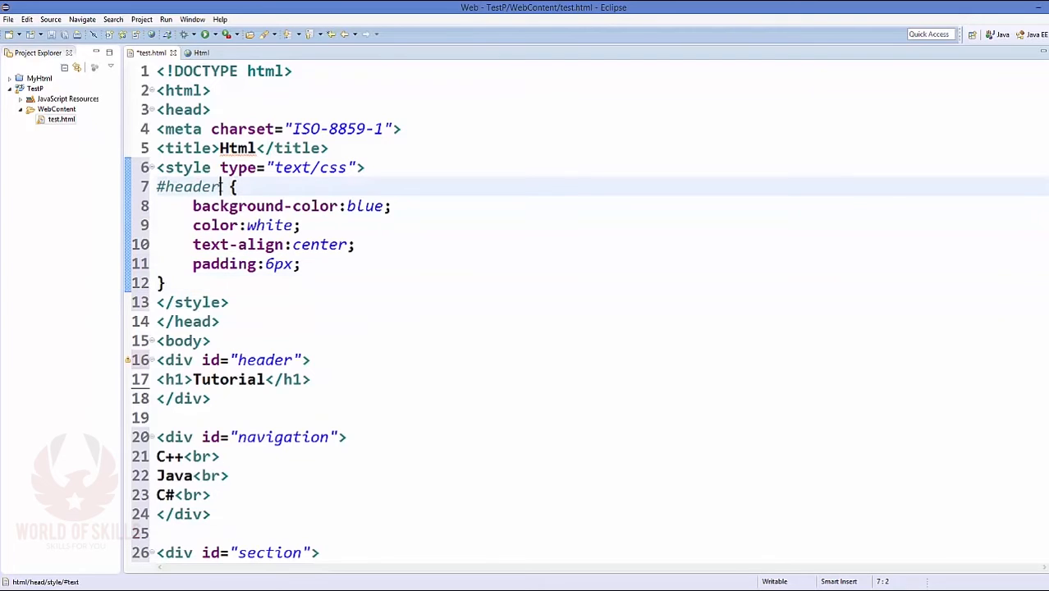
{"action": "double_click", "coordinate": [187, 186]}
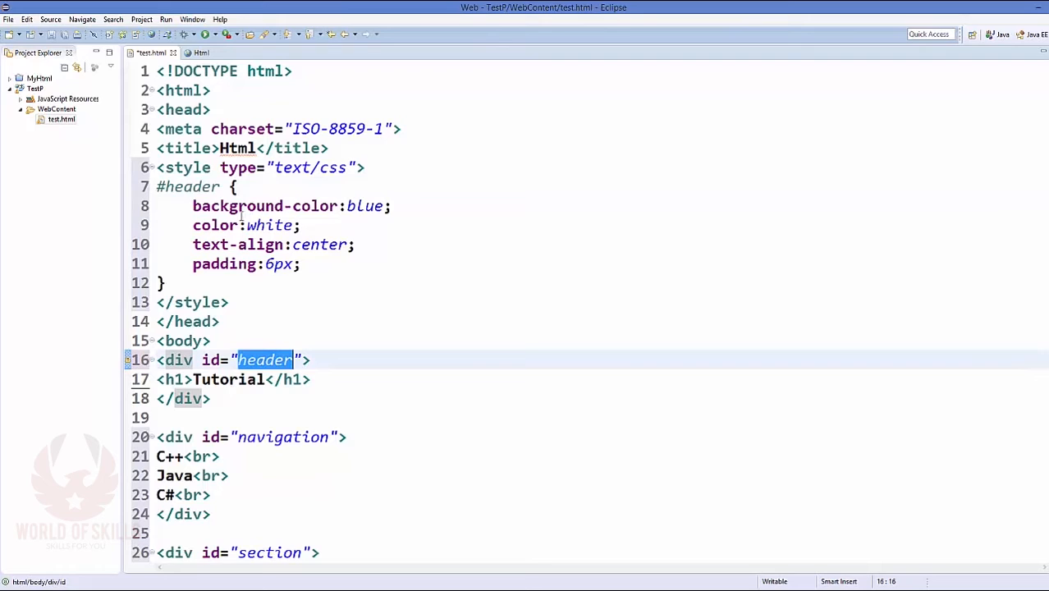
Style #header blue with white centred text and #navigation yellow, 100px wide, floated left
{"action": "left_click", "coordinate": [197, 206]}
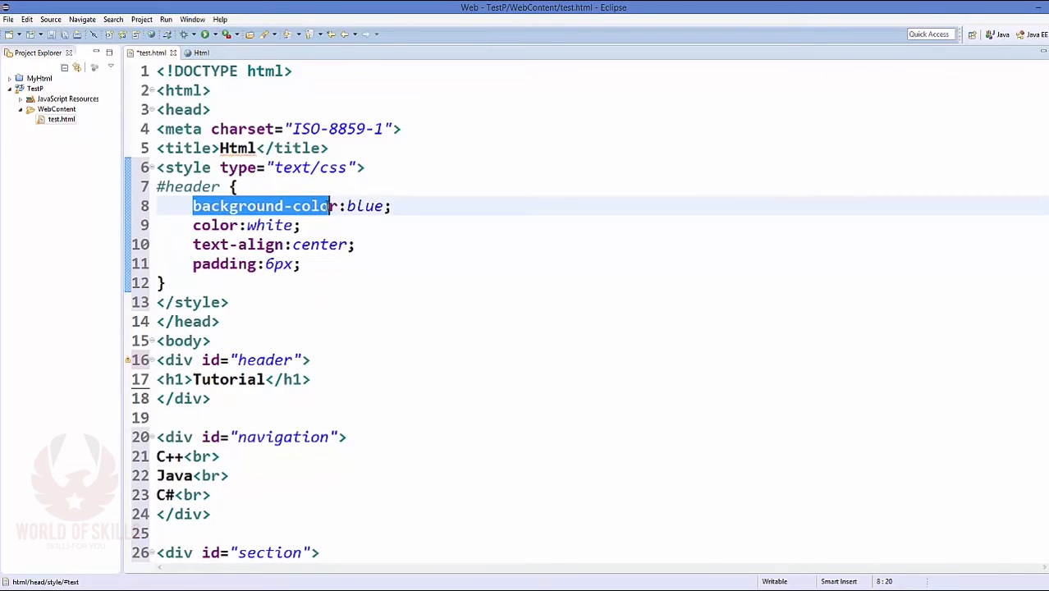
{"action": "left_click", "coordinate": [390, 206]}
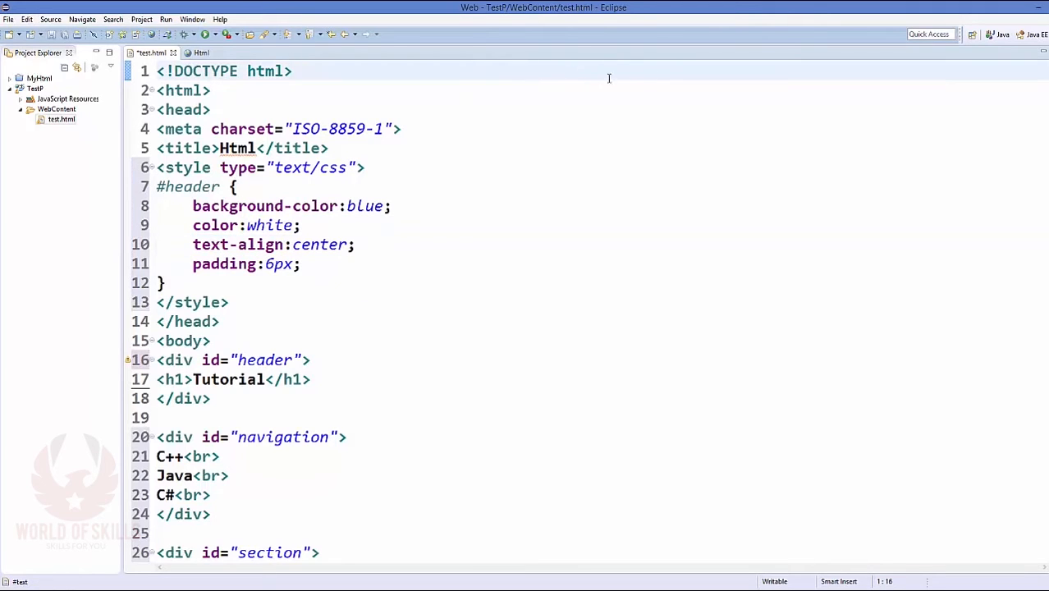
{"action": "mouse_move", "coordinate": [556, 83]}
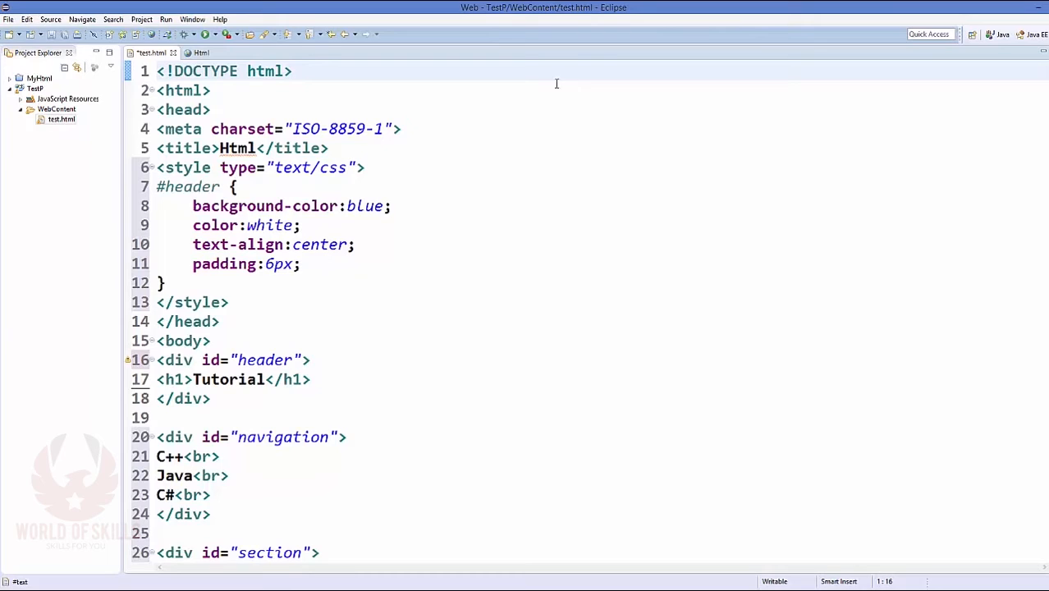
{"action": "left_click", "coordinate": [293, 71]}
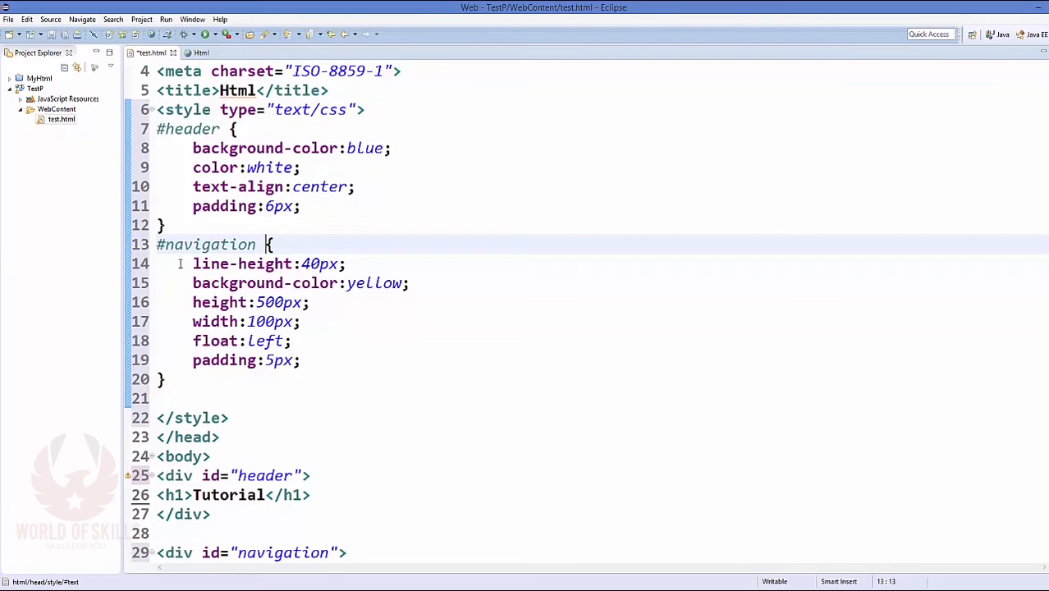
Add #section { width:350px; float:left; padding:10px; } below the navigation rule
{"action": "left_click", "coordinate": [300, 361]}
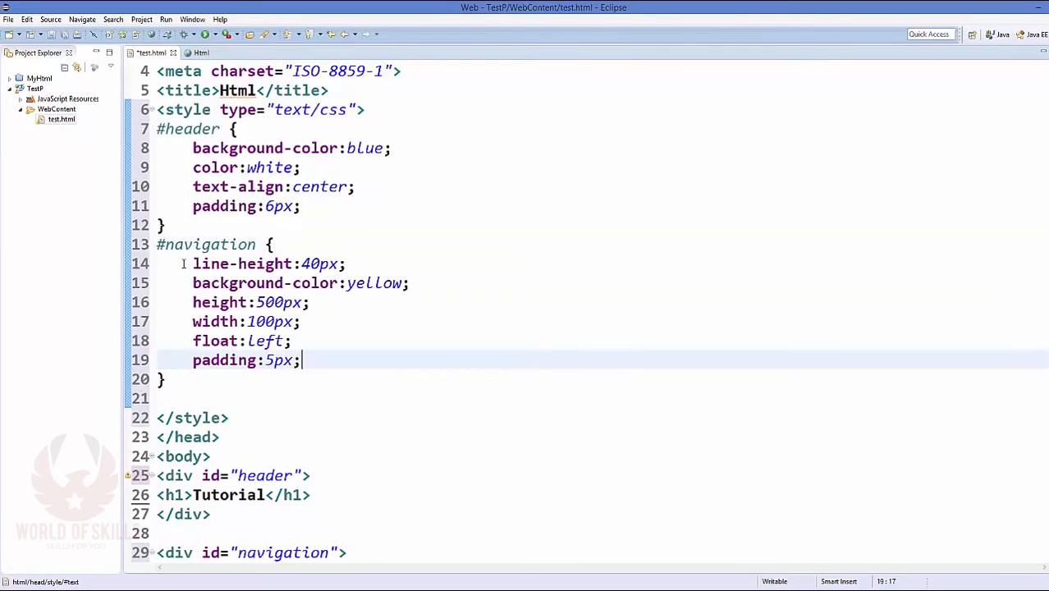
{"action": "double_click", "coordinate": [221, 263]}
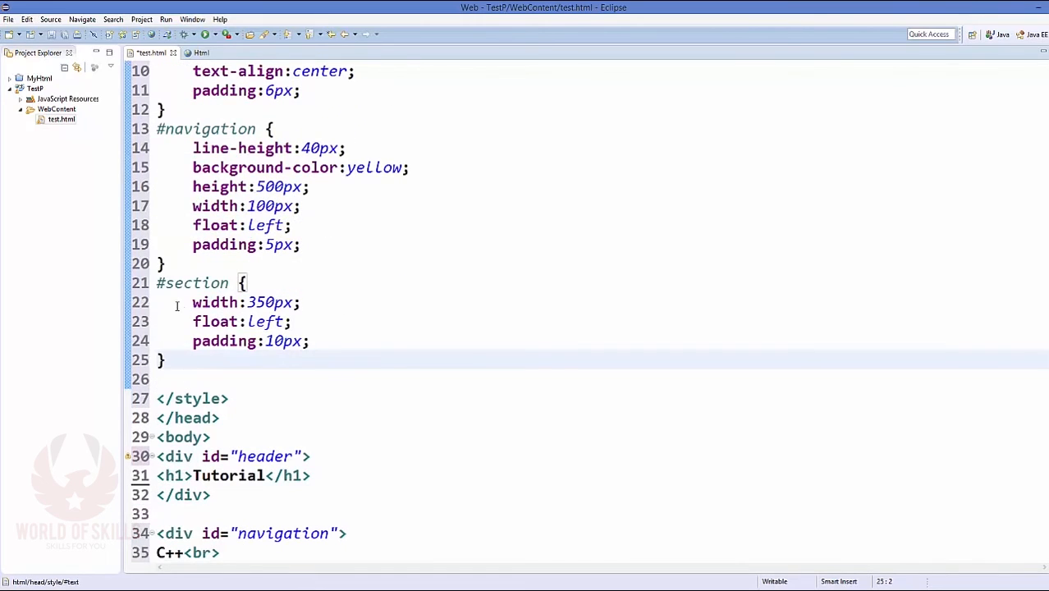
Paste a copy of the #header rule after the #section rule
{"action": "left_click", "coordinate": [246, 282]}
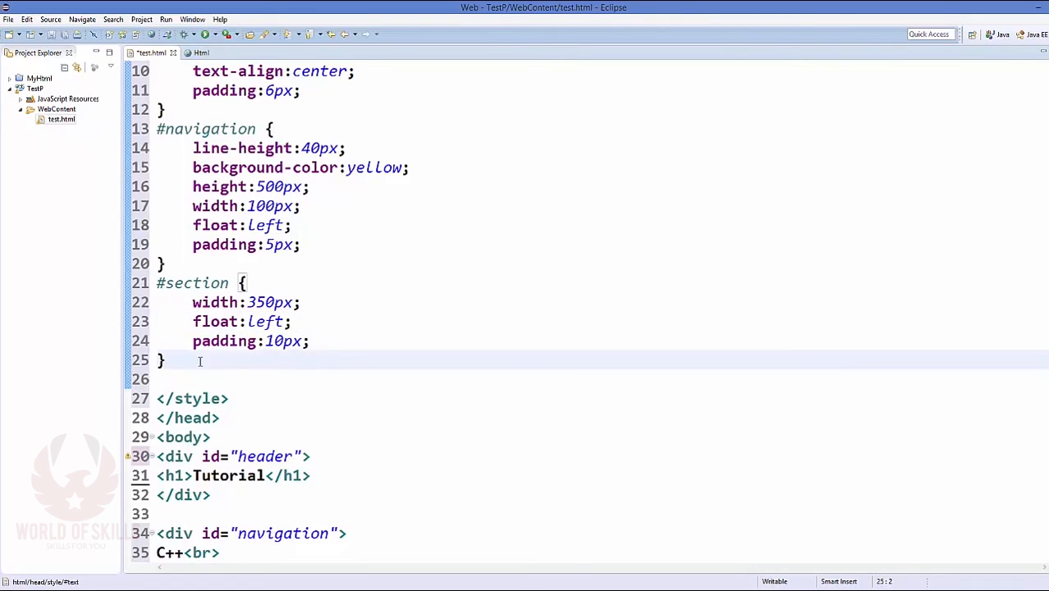
{"action": "scroll", "scroll_direction": "down", "scroll_amount": 3}
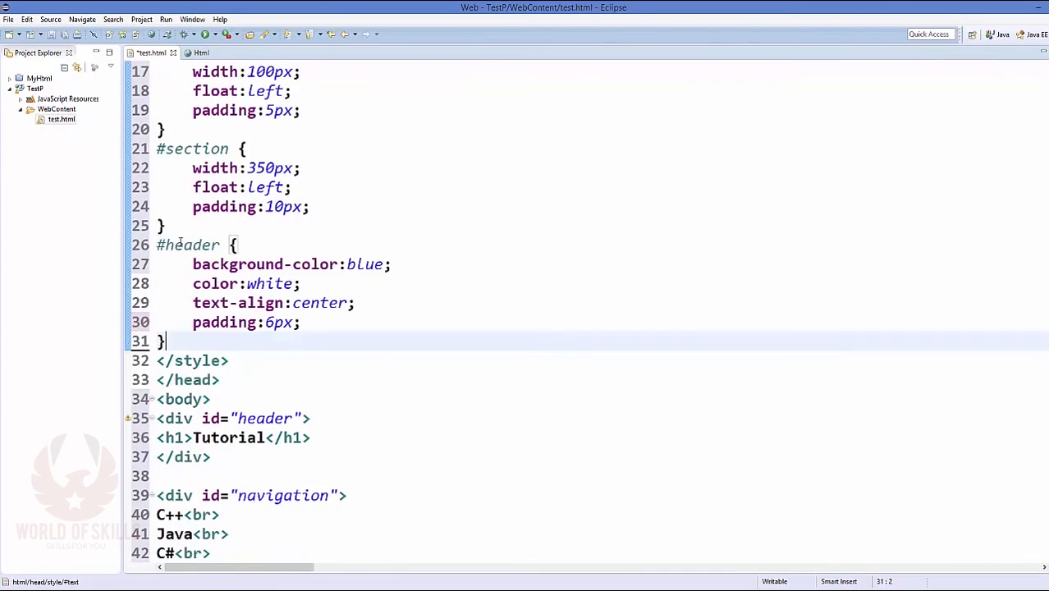
Rename the copied rule to #foot and add clear:both; after its padding
{"action": "scroll", "scroll_direction": "down", "scroll_amount": 3}
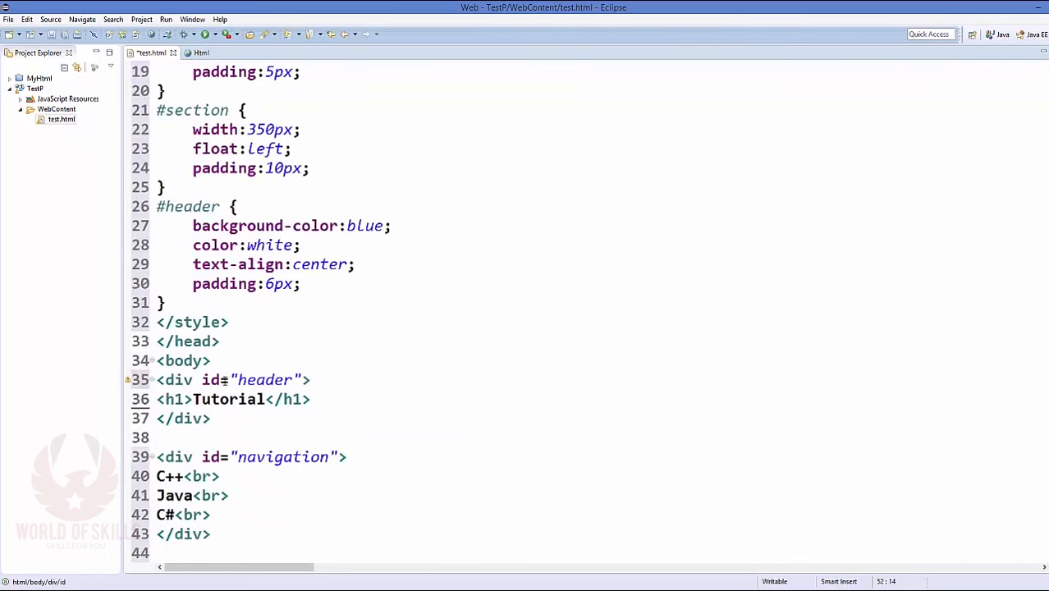
{"action": "left_click", "coordinate": [220, 206]}
{"action": "type", "text": "#foot"}
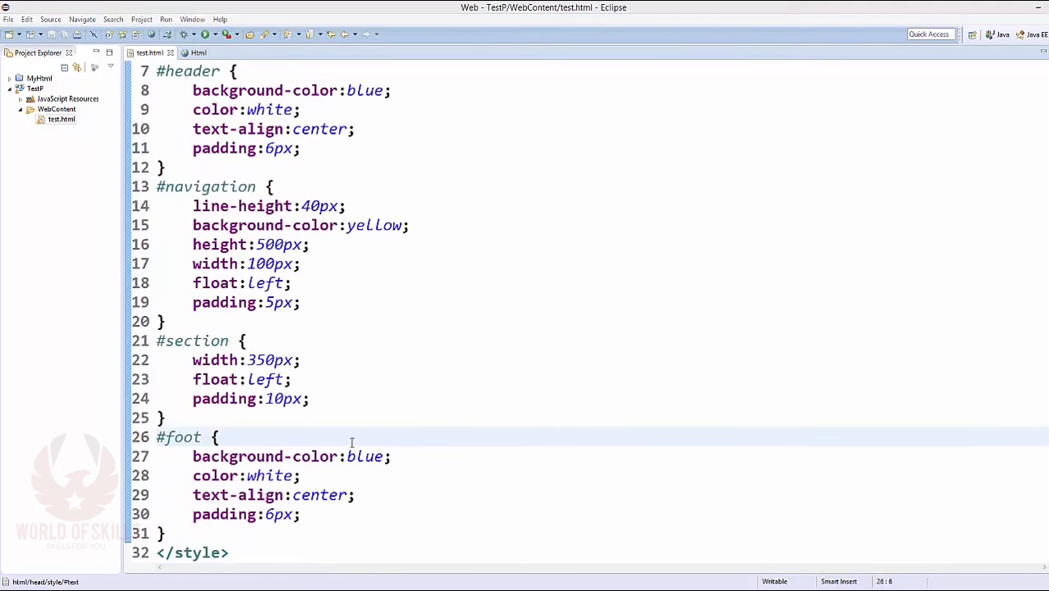
{"action": "left_click", "coordinate": [302, 514]}
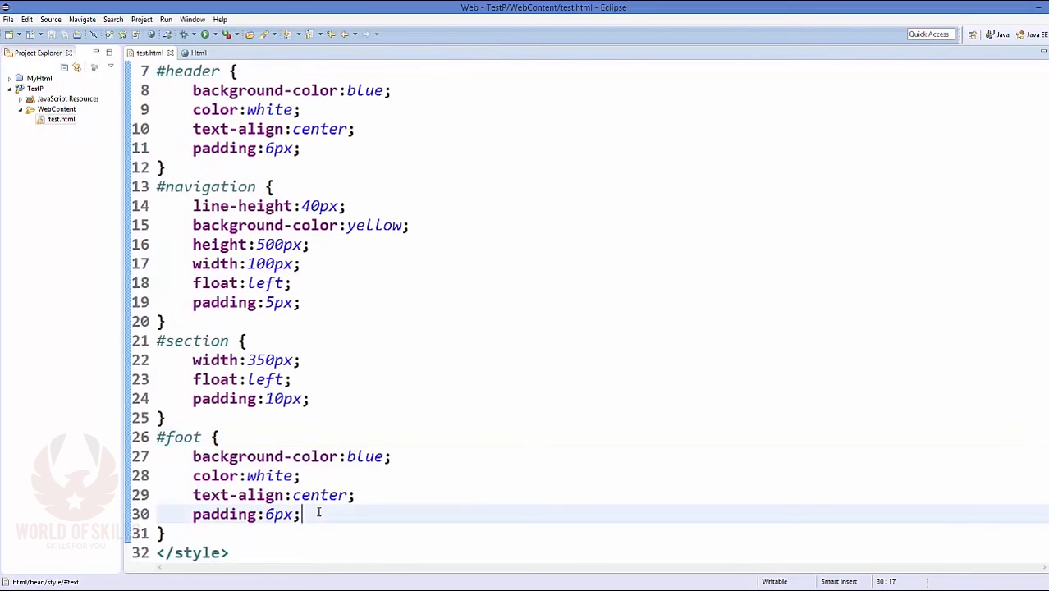
{"action": "type", "text": "clear:both;"}
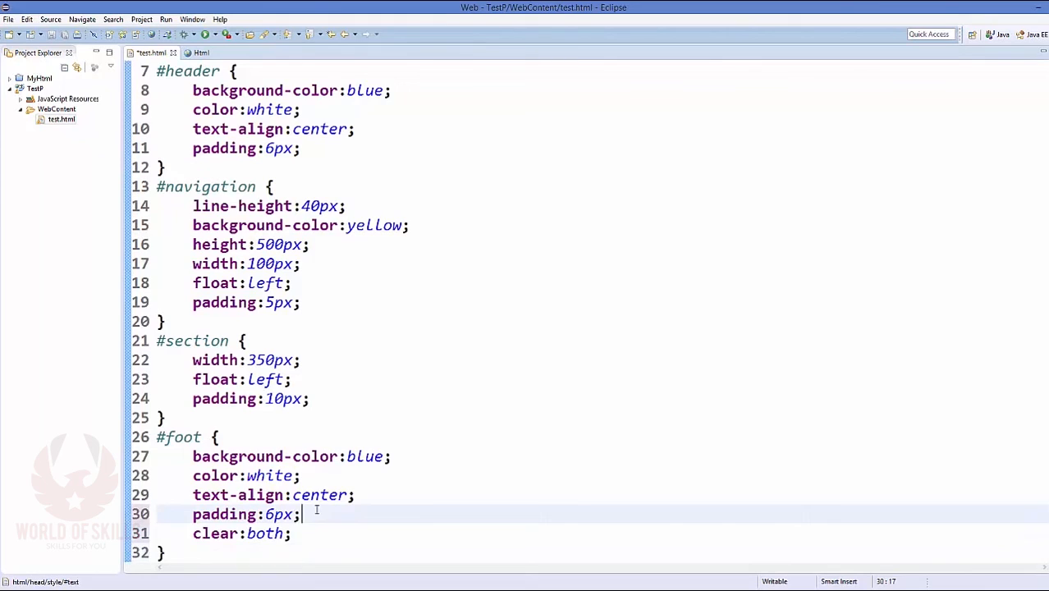
Save and preview the finished page with its blue footer in Eclipse's internal browser
{"action": "scroll", "scroll_direction": "down", "scroll_amount": 3}
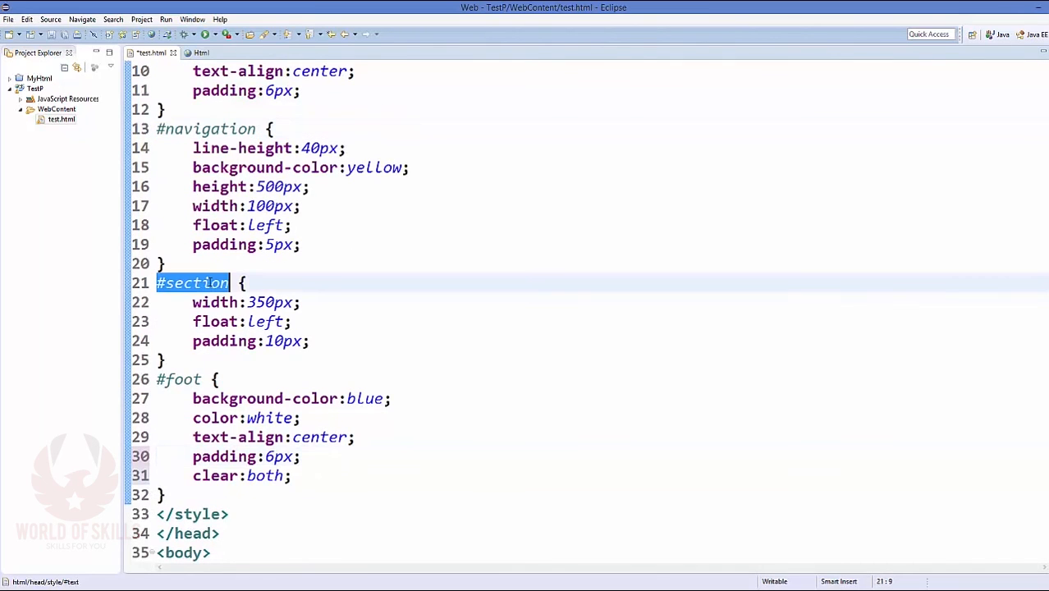
{"action": "scroll", "scroll_direction": "down", "scroll_amount": 3}
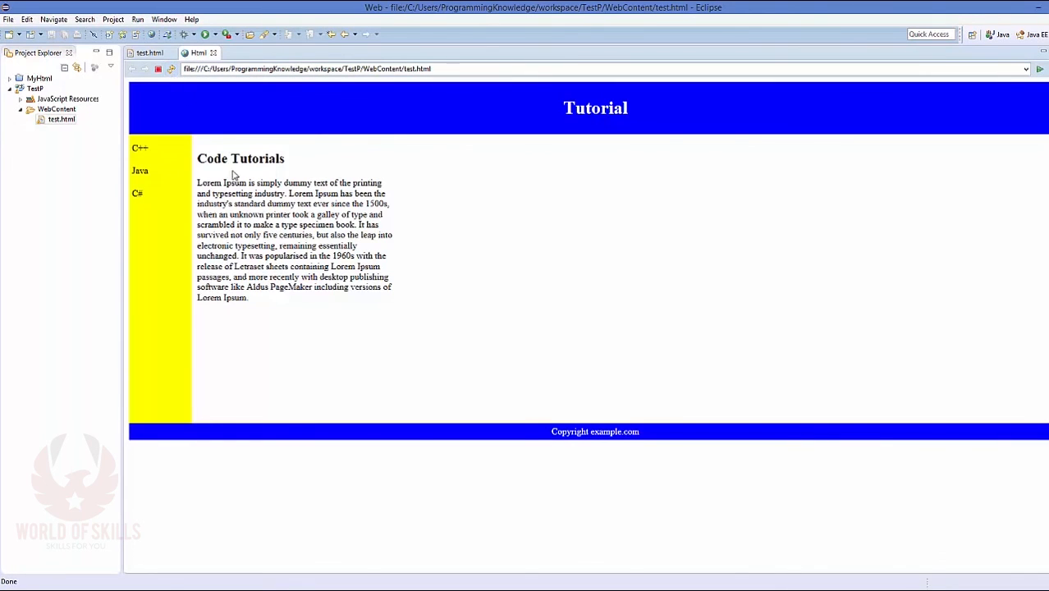
{"action": "double_click", "coordinate": [595, 108]}
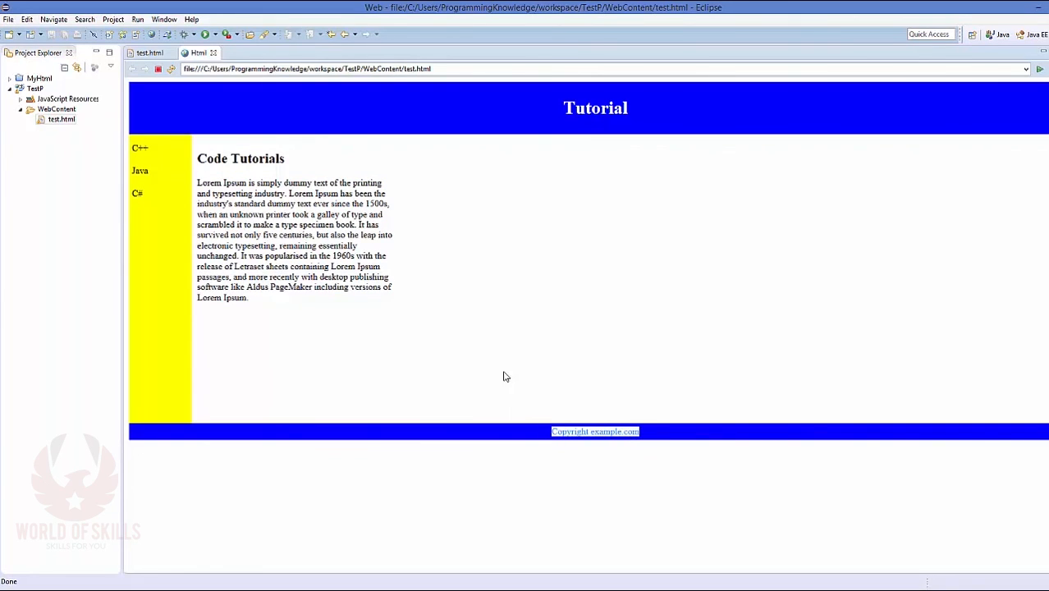
{"action": "mouse_move", "coordinate": [364, 159]}
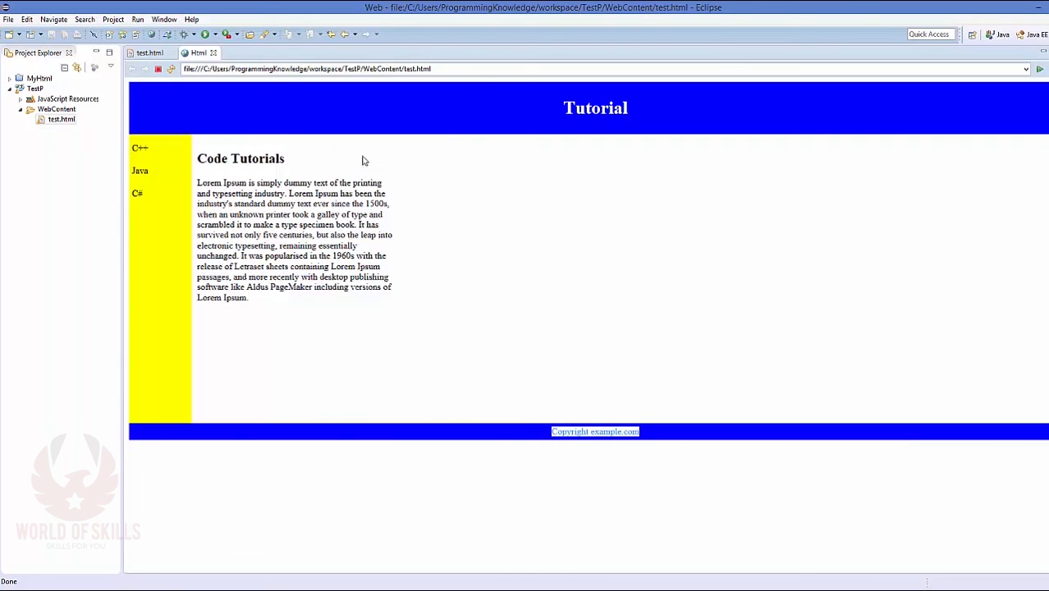
{"action": "left_click_drag", "start_coordinate": [197, 256], "coordinate": [248, 298]}
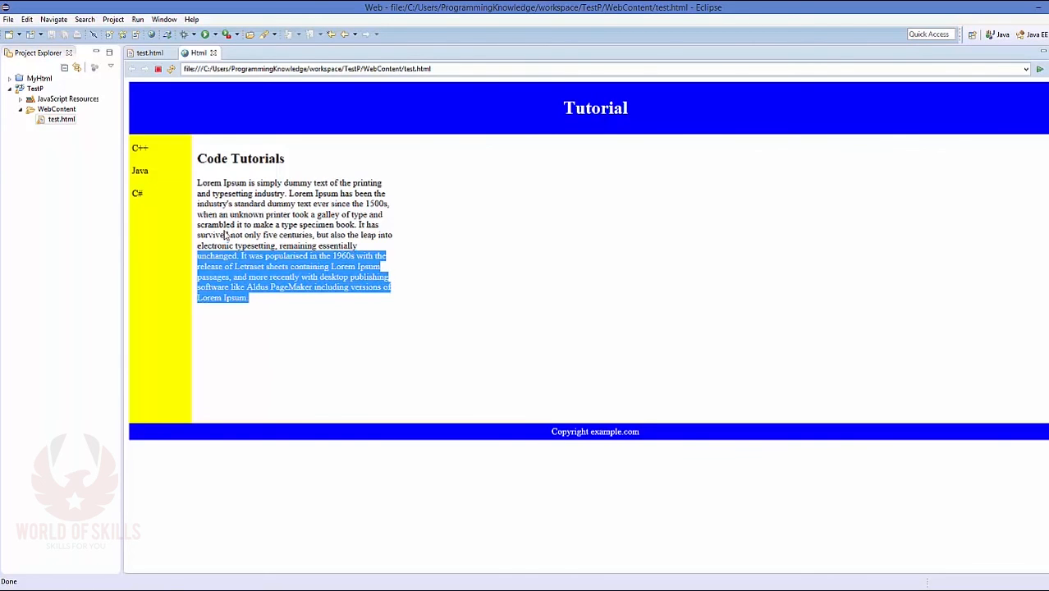